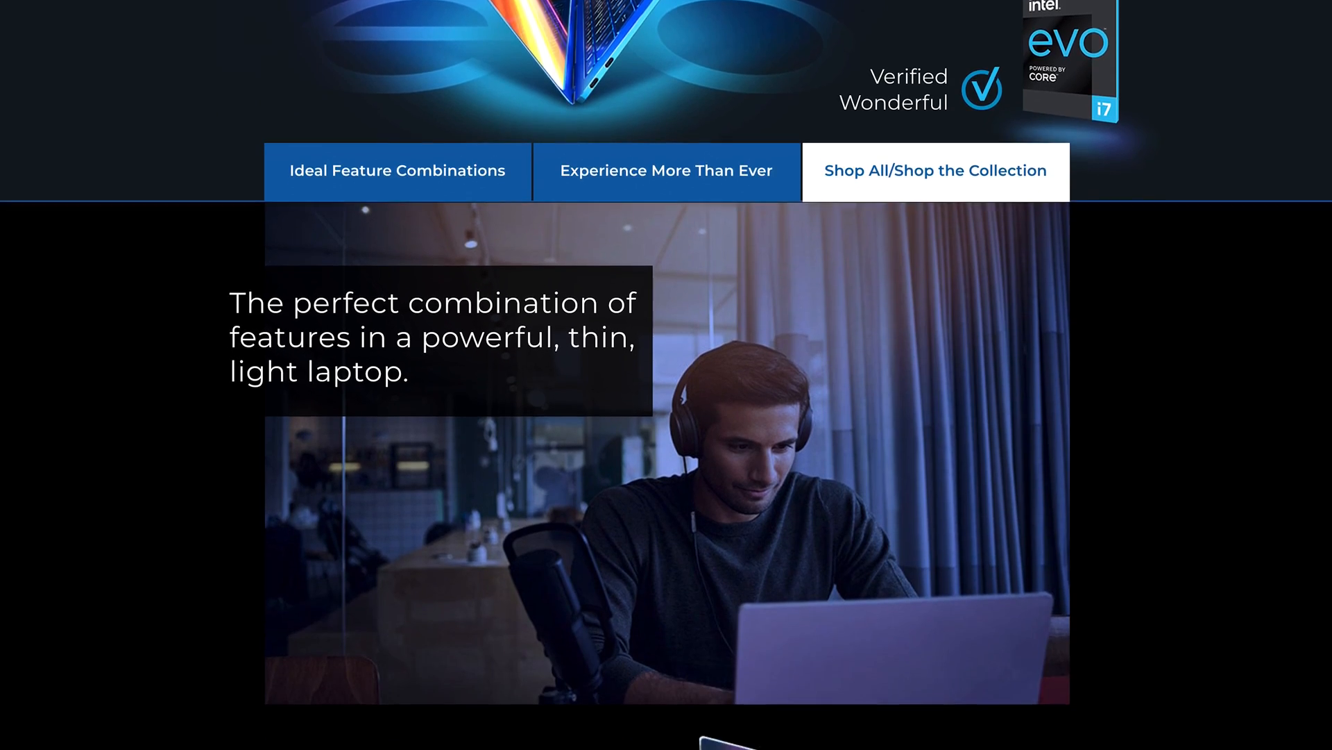
scroll("down", 3)
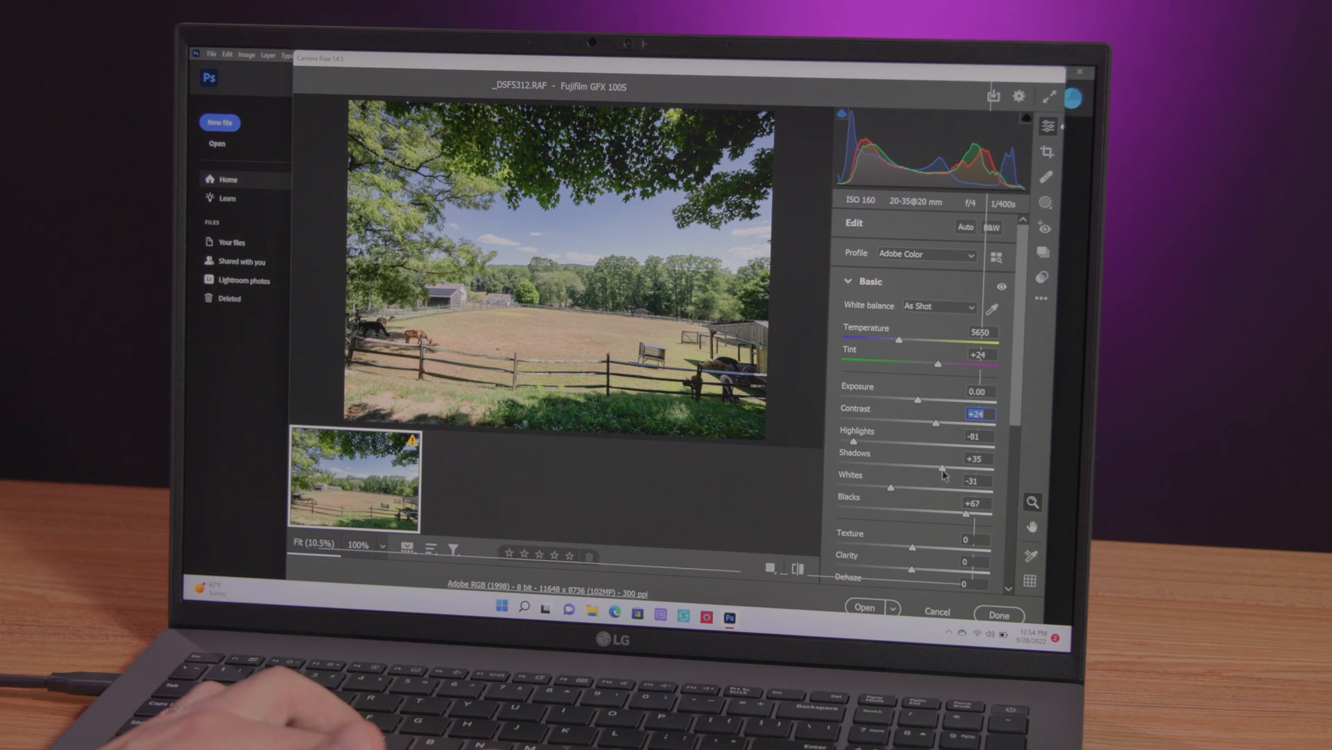
mouse_move(966, 518)
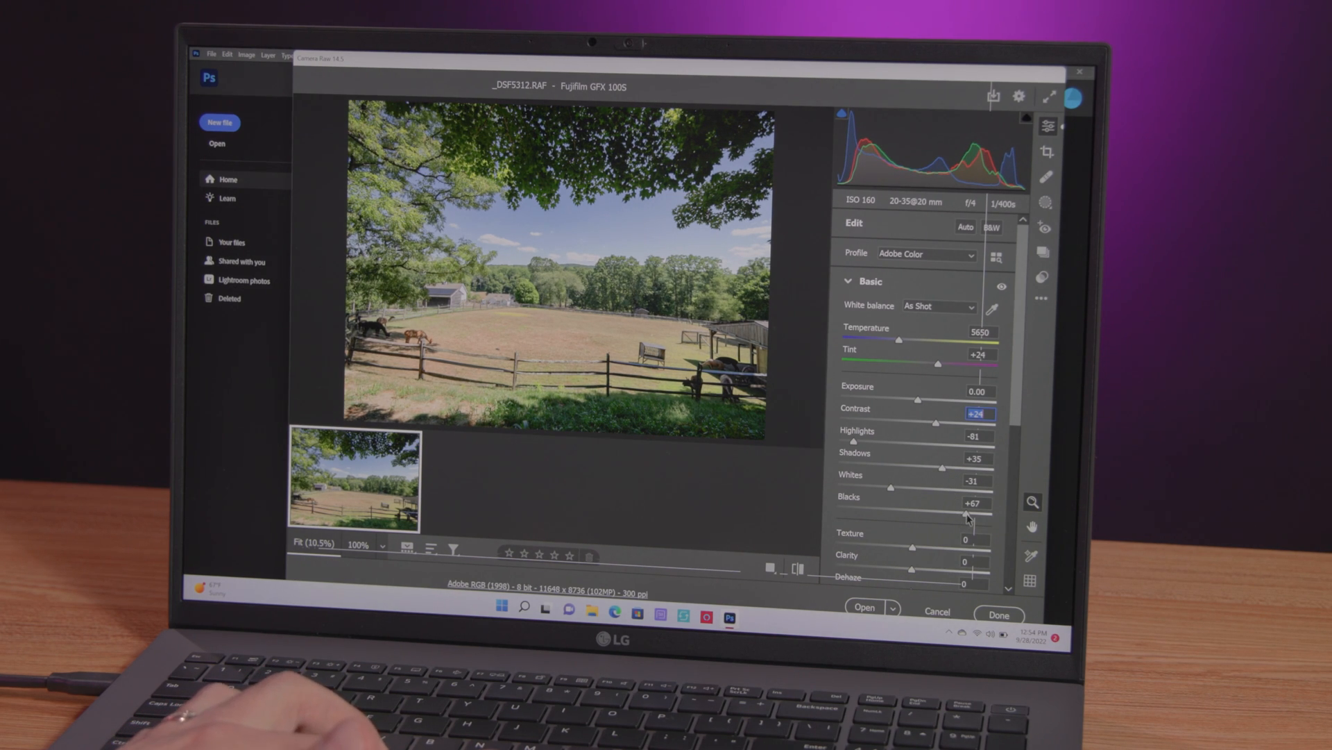